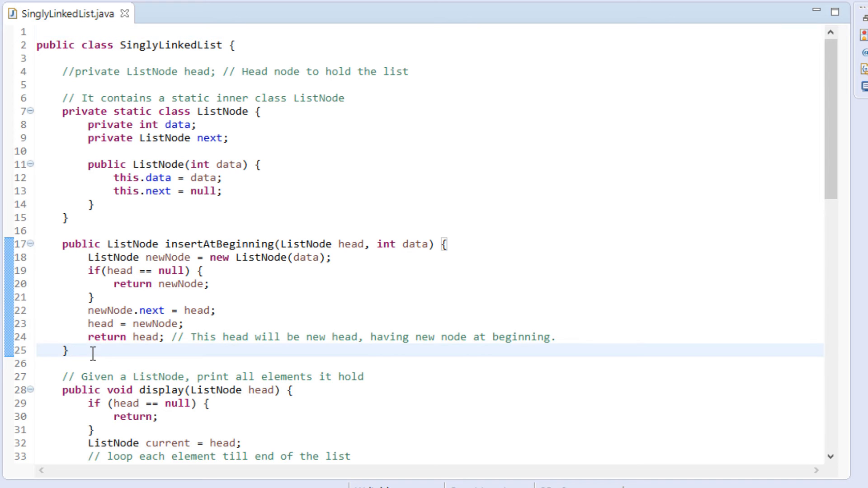
Declare public ListNode insertAtEnd(ListNode head, int data) with an empty body below insertAtBeginning
type("publ")
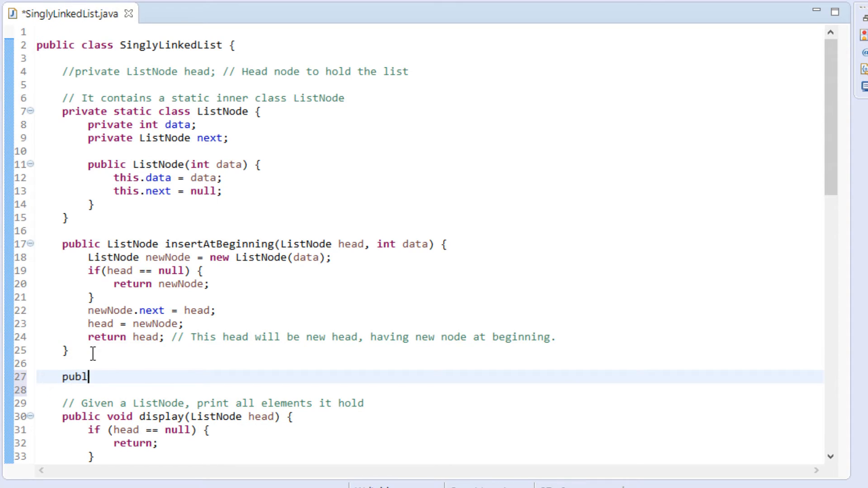
type("ic ListNode")
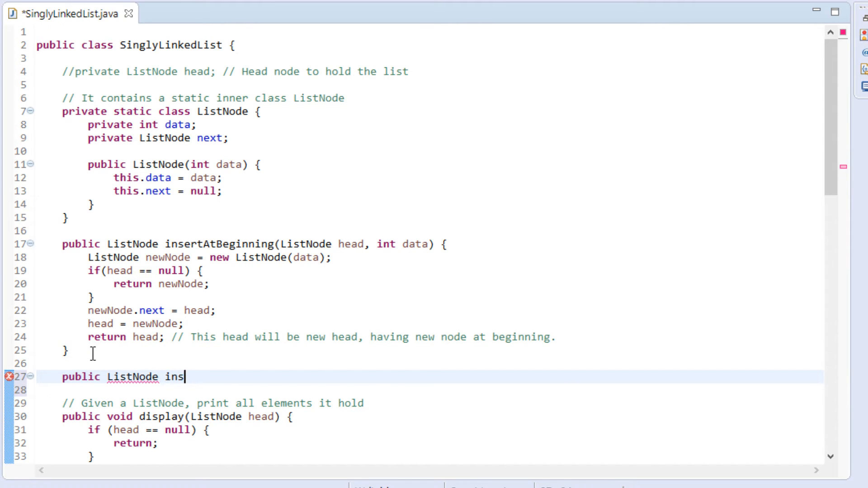
type("insertAtEnd")
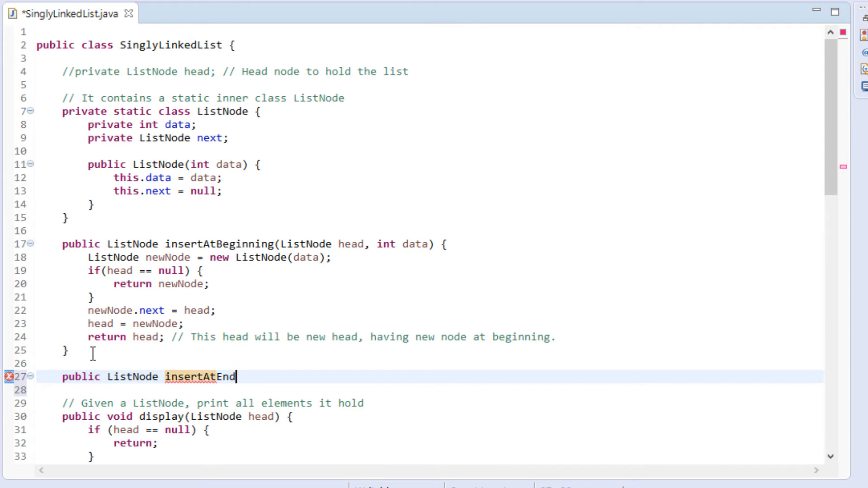
type("() {}")
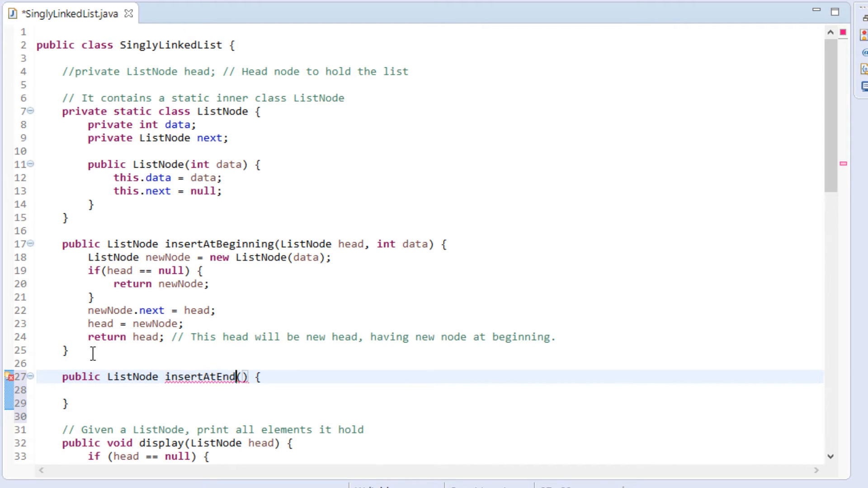
type("ListNode head,")
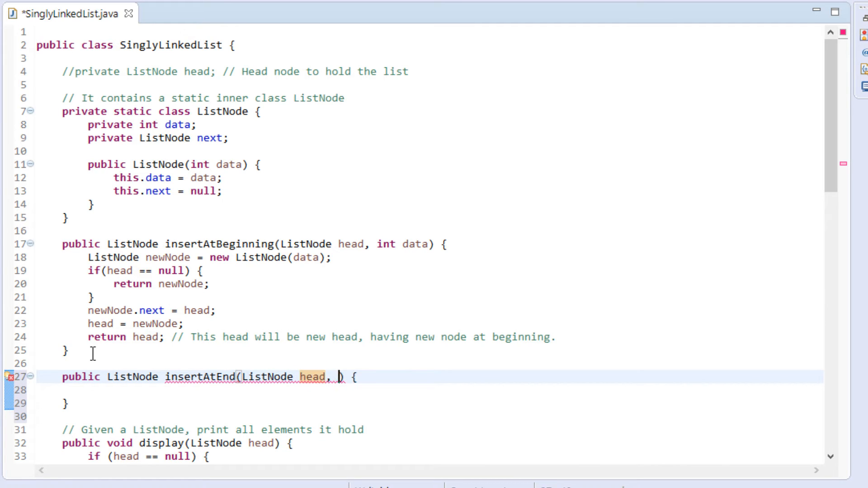
type("int data")
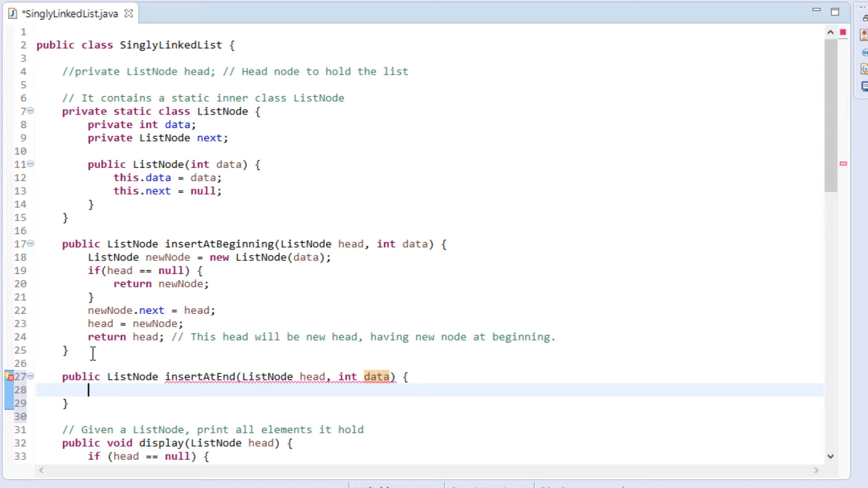
Write ListNode newNode = new ListNode(data); as insertAtEnd's first line
type("Lis")
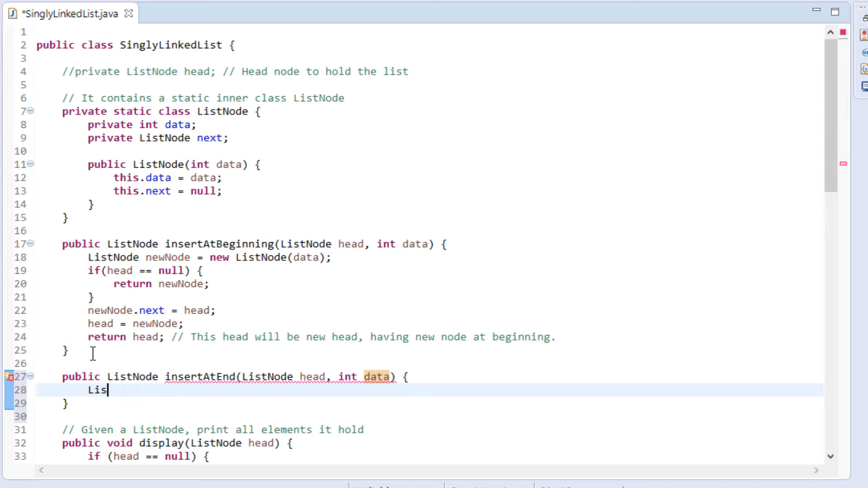
type("tNode")
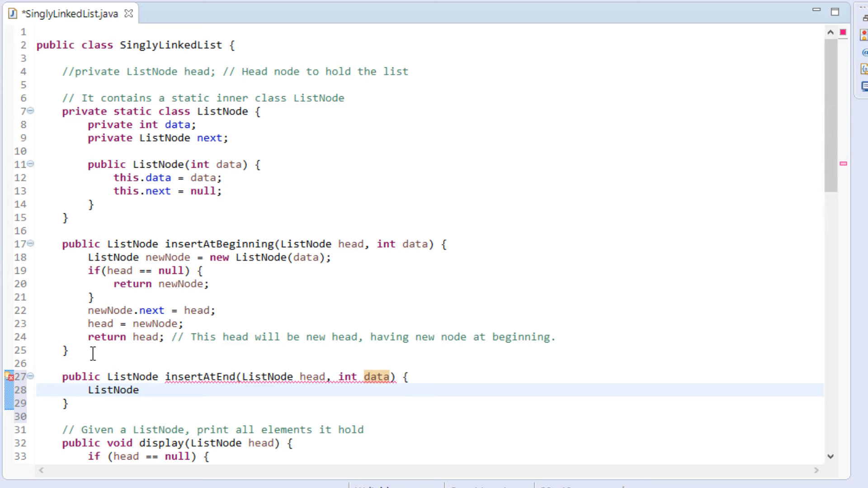
type("newNode")
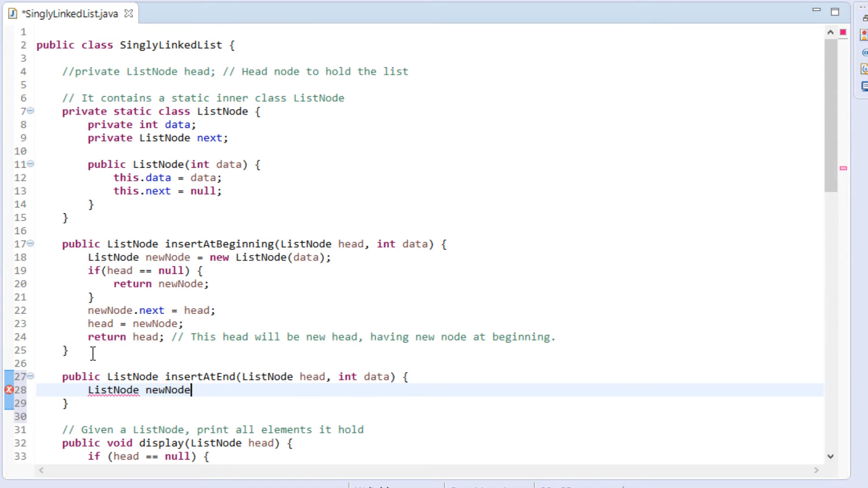
type("= new L")
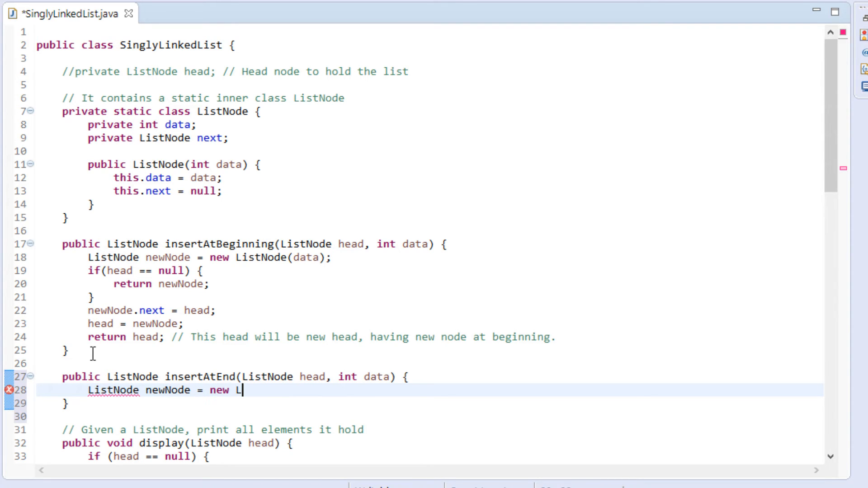
type("istNode")
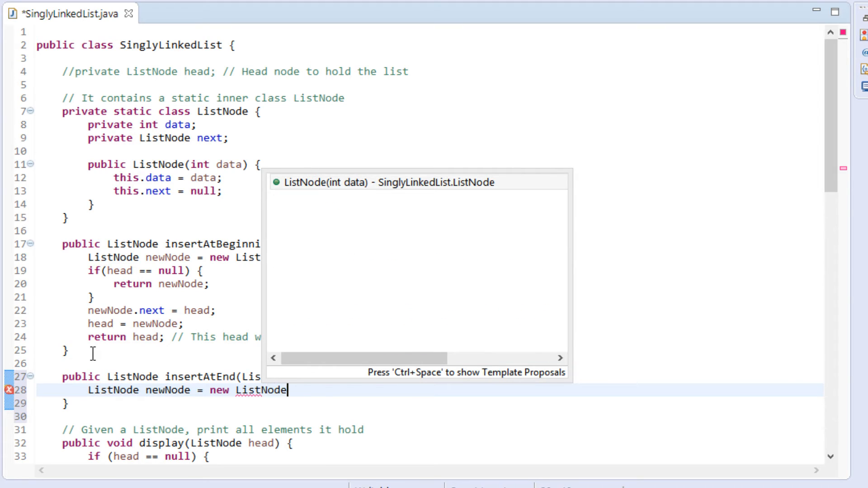
type("(data);")
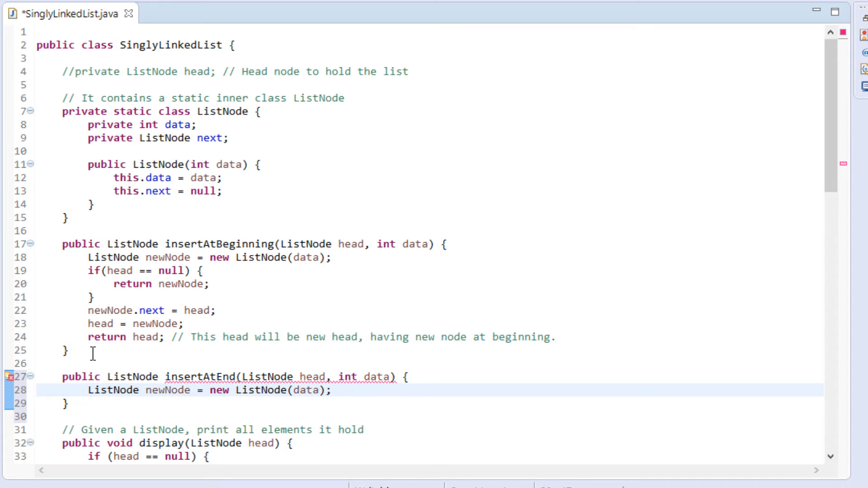
Add if(head == null) { return newNode; } and begin a ListNode declaration for current
type("if(")
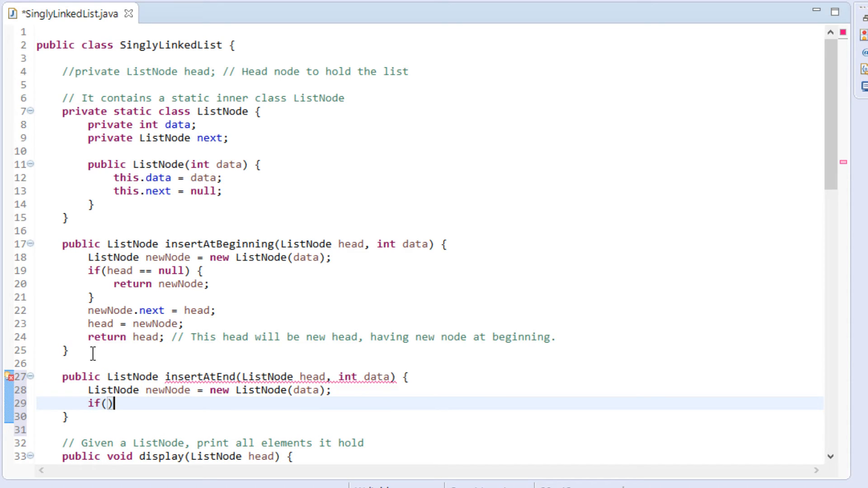
type("{")
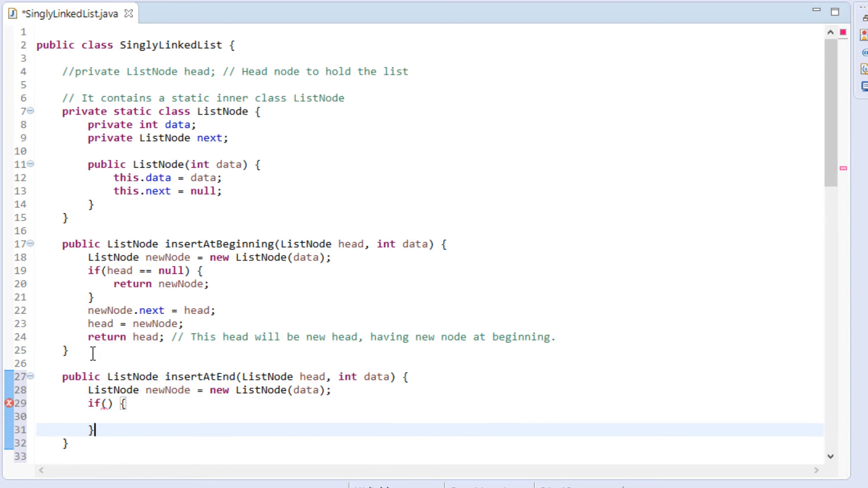
scroll("down", 3)
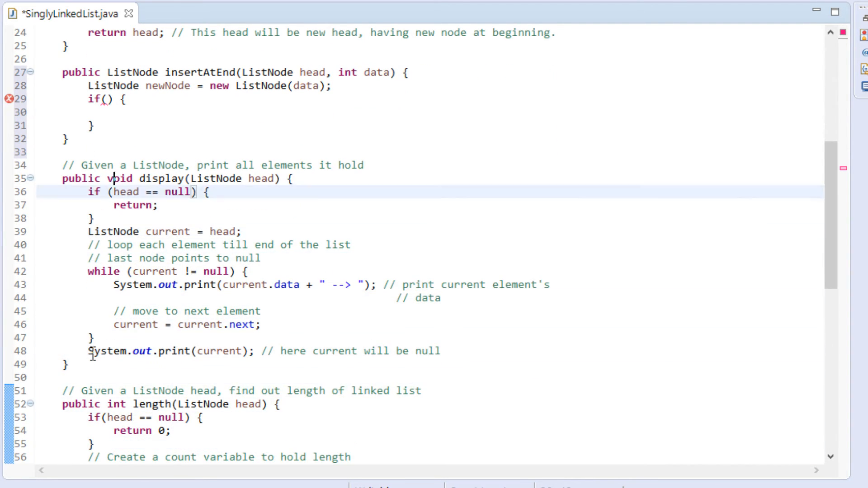
type("head")
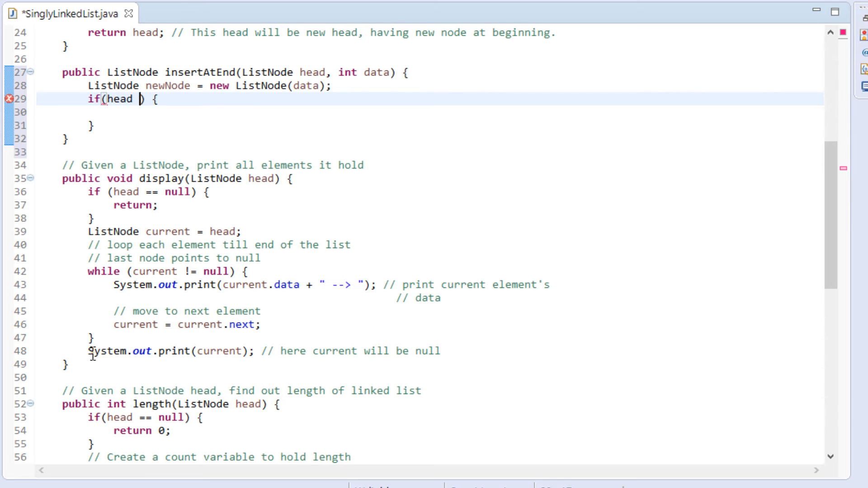
type("== null")
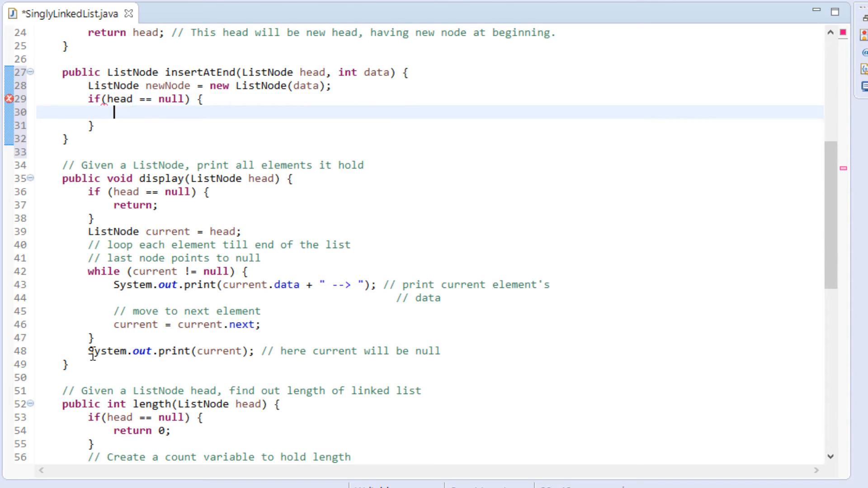
type("return")
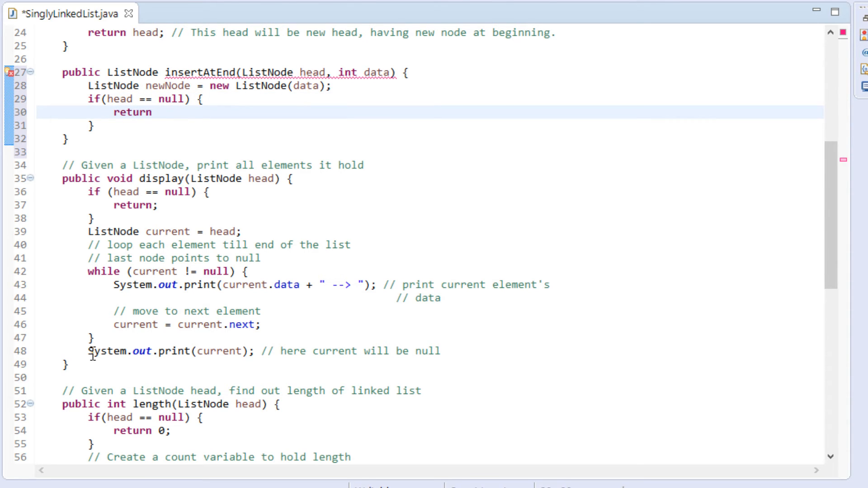
type("newNode;")
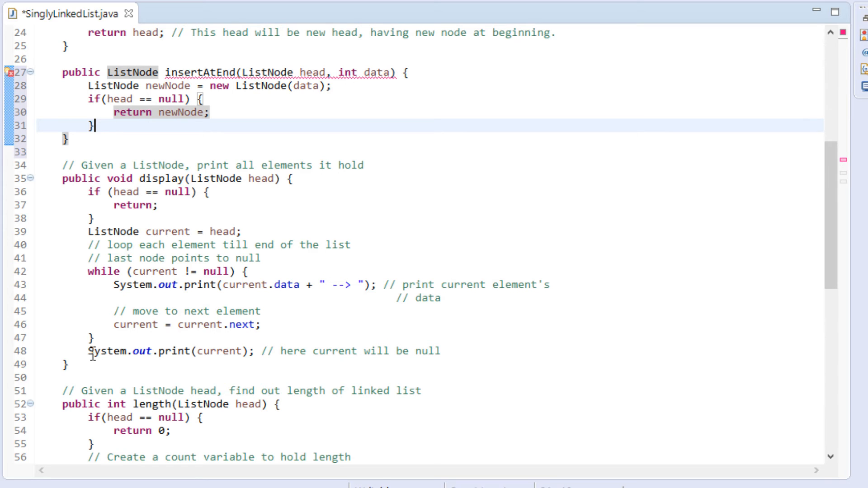
type("ListNode cu")
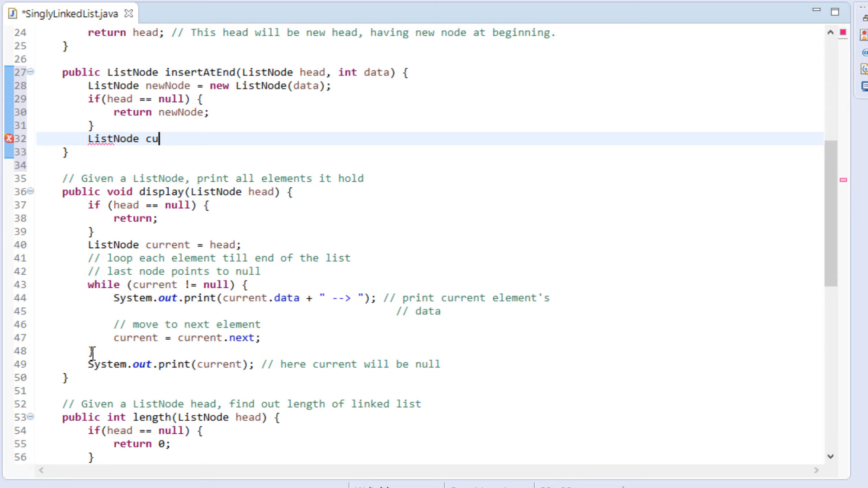
Finish ListNode current = head; after the null check
type("rrent")
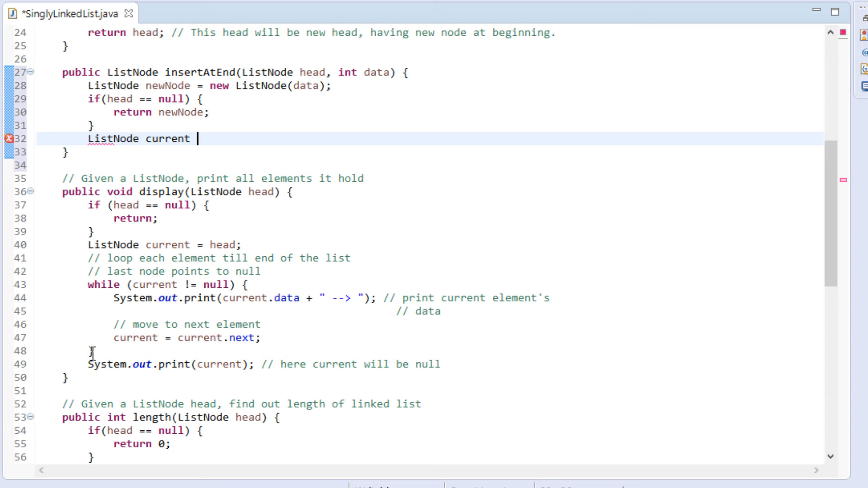
type("=")
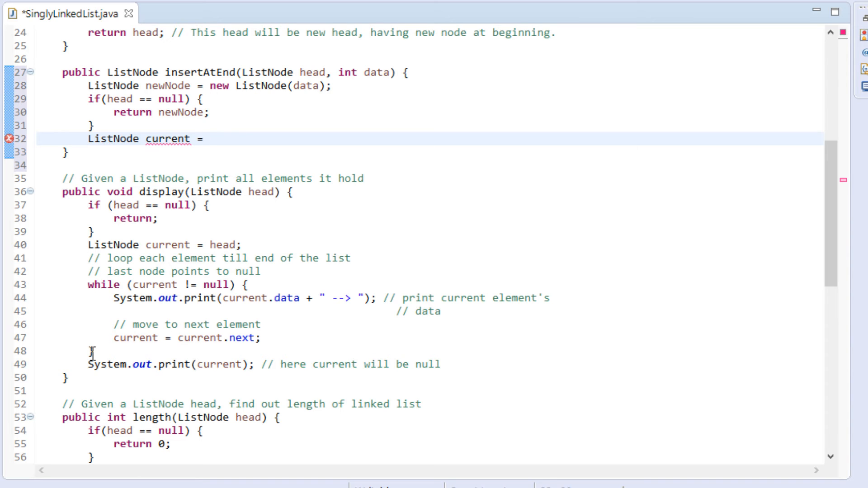
type("head;")
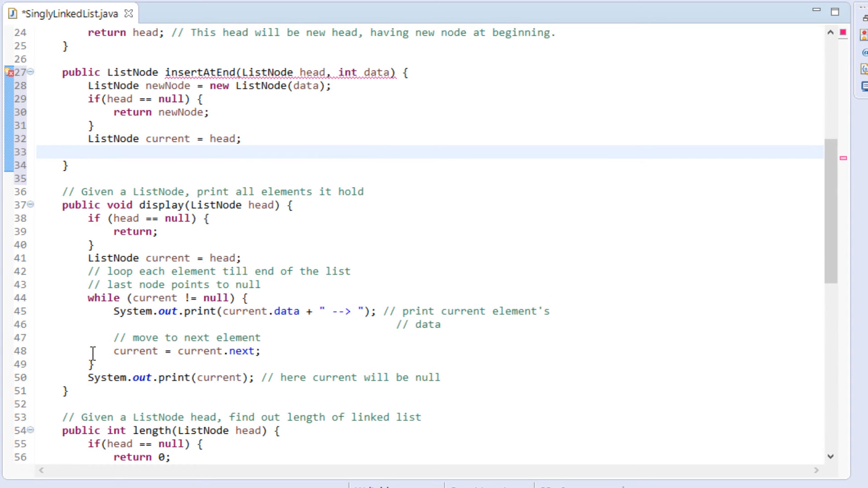
Write while(null != current.next) { current = current.next; } to reach the last node
type("while(")
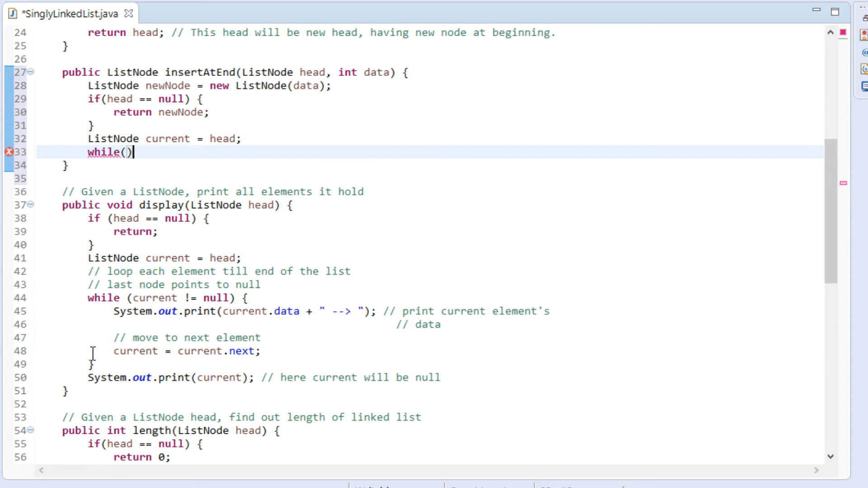
type("{")
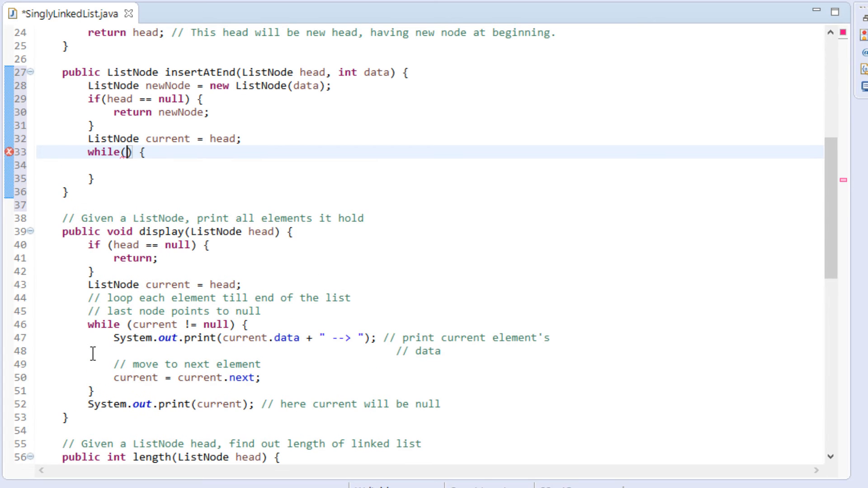
type("n")
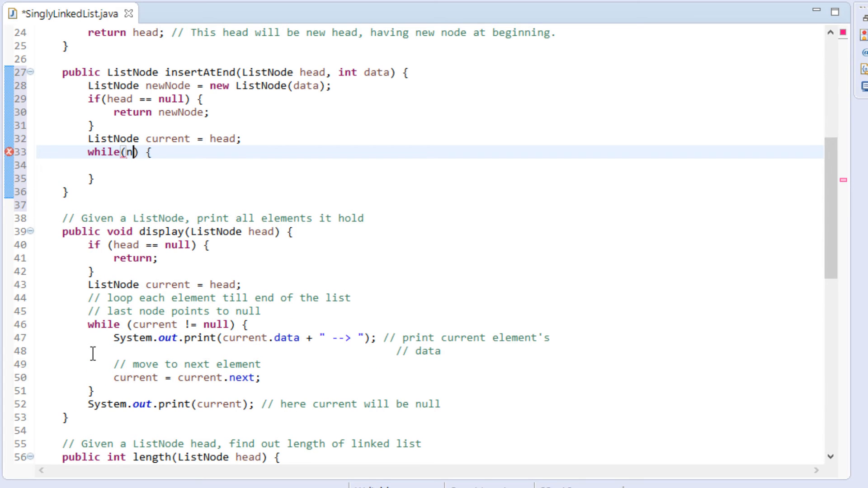
type("ull !=")
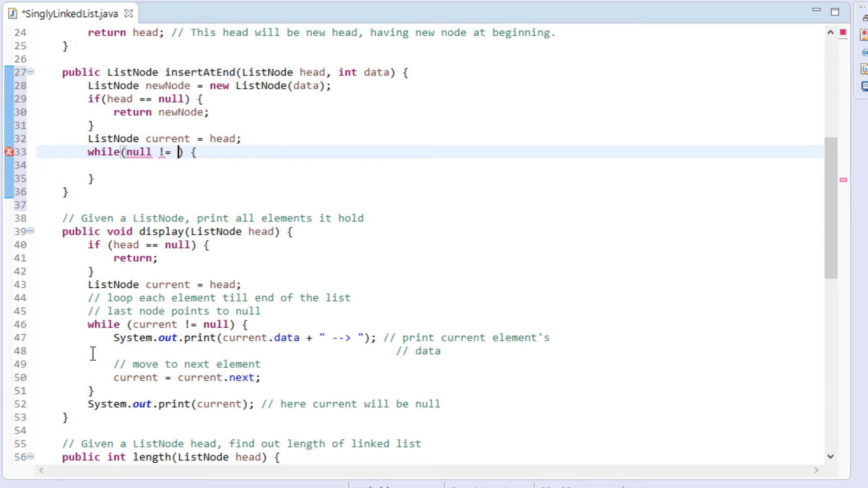
type("current.")
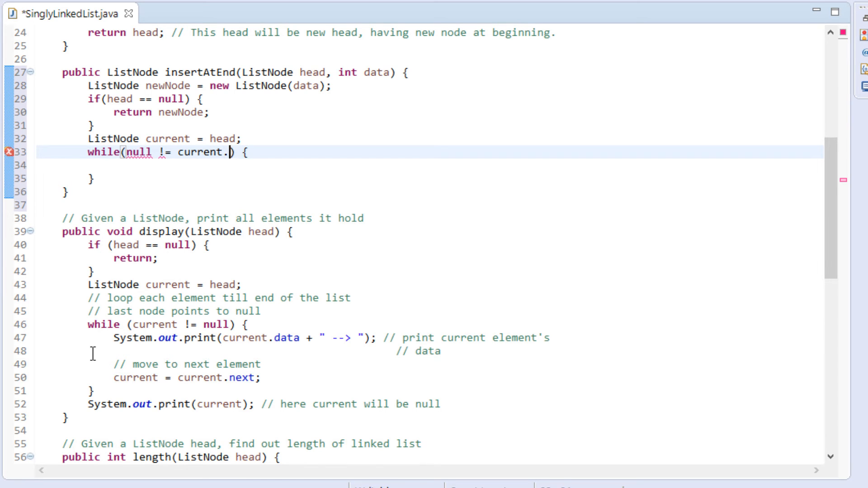
type("next")
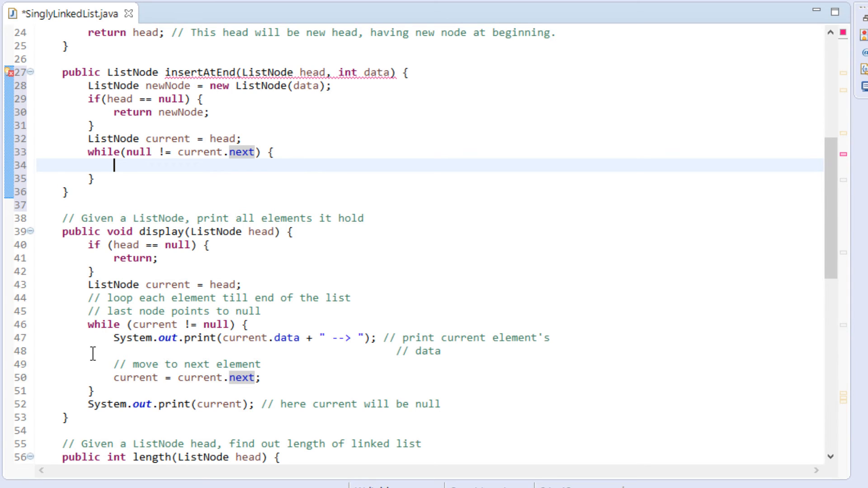
type("current = current.next;")
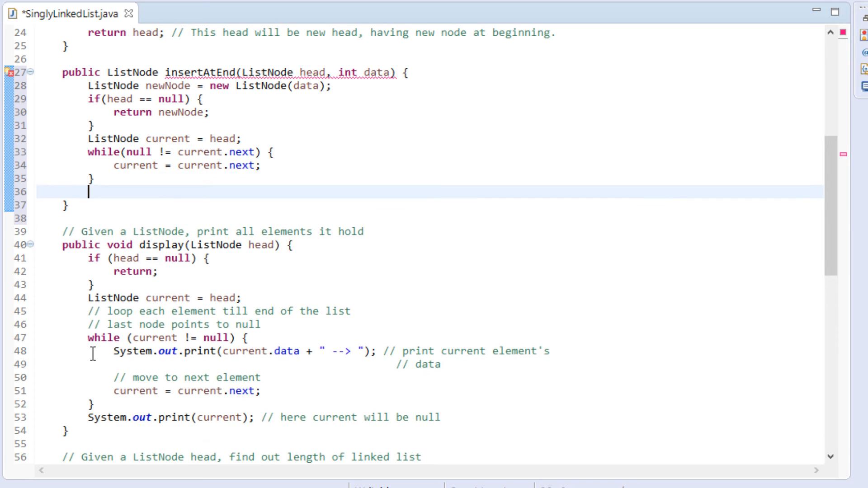
End insertAtEnd with current.next = newNode; and return head;, then save the file
type("c")
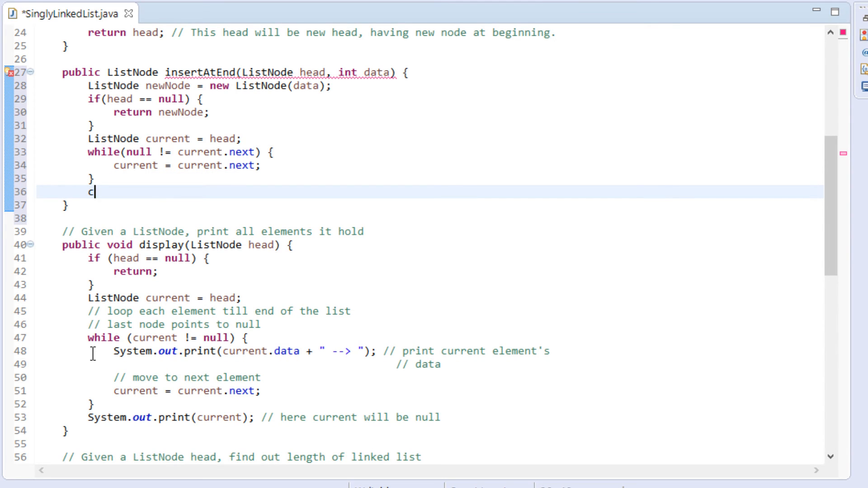
type("urrent")
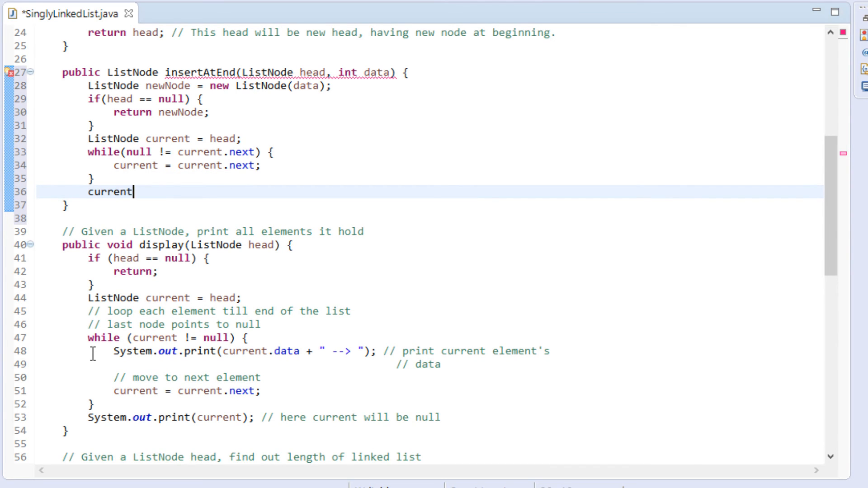
type(".next")
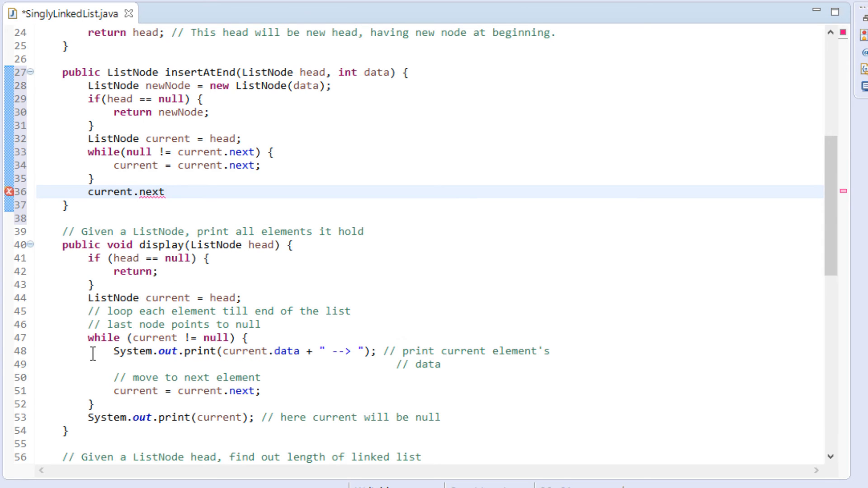
type("= new")
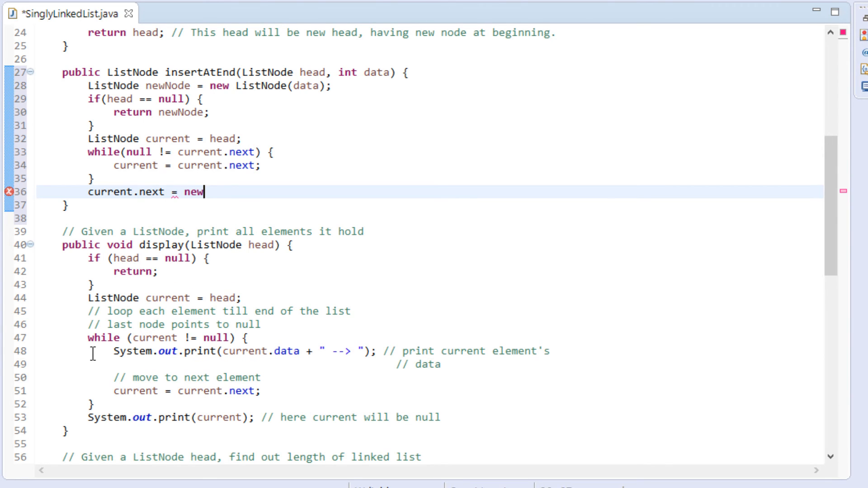
type("Node;")
type("return")
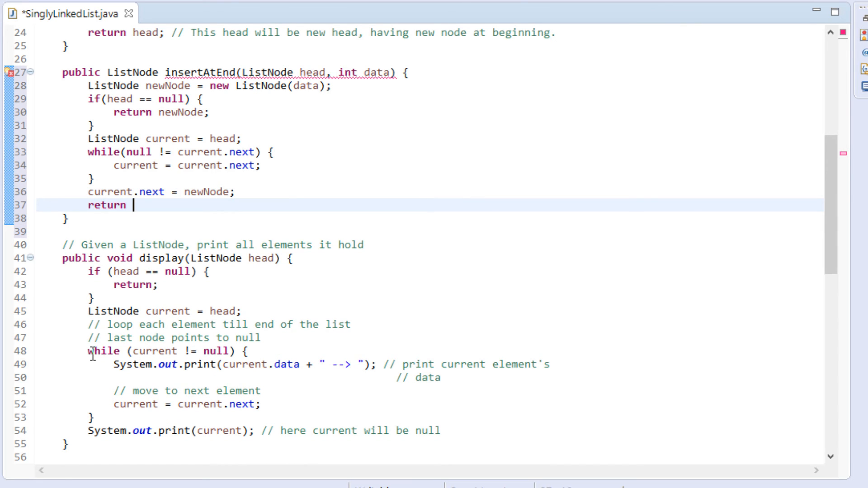
type("head;")
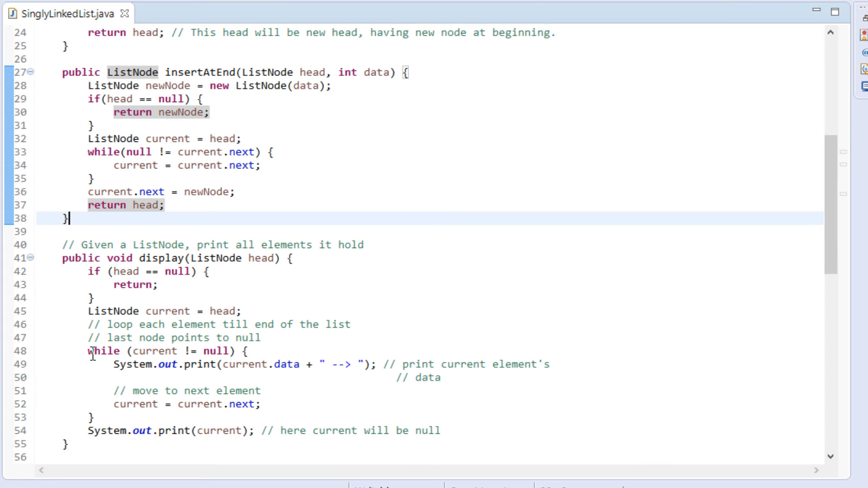
scroll("down", 3)
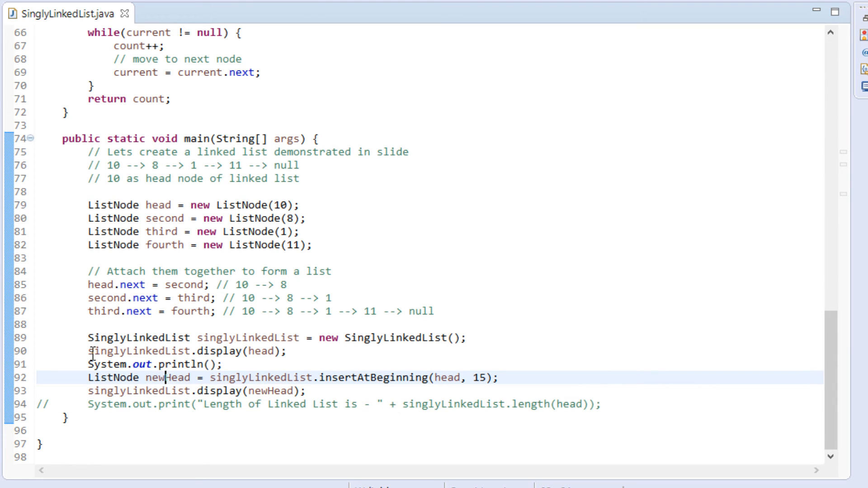
Replace insertAtBeginning with insertAtEnd in main's newHead call with head and 15
double_click(169, 378)
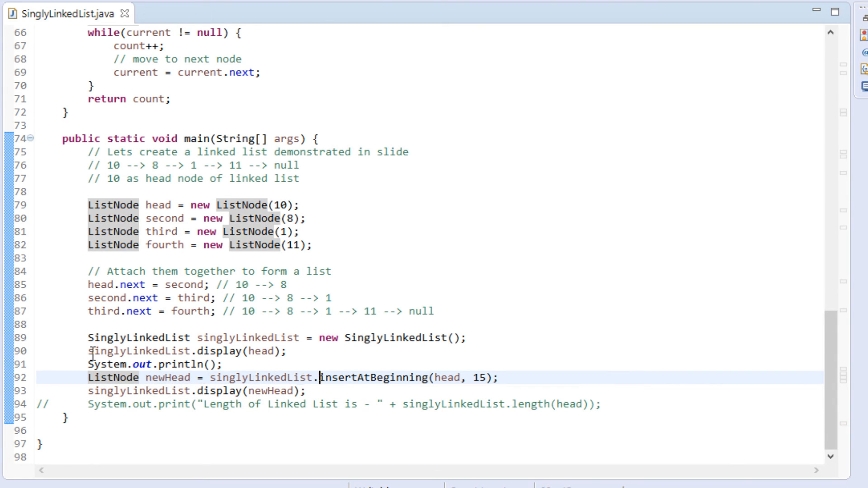
double_click(373, 378)
type("End")
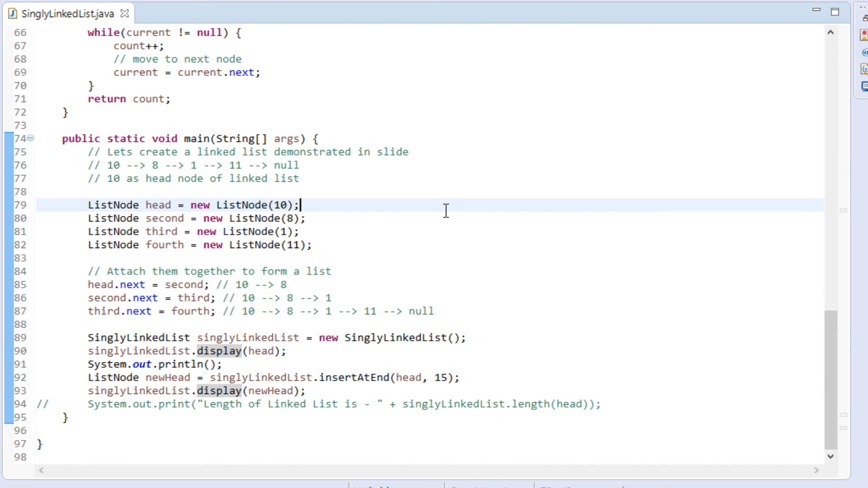
mouse_move(447, 217)
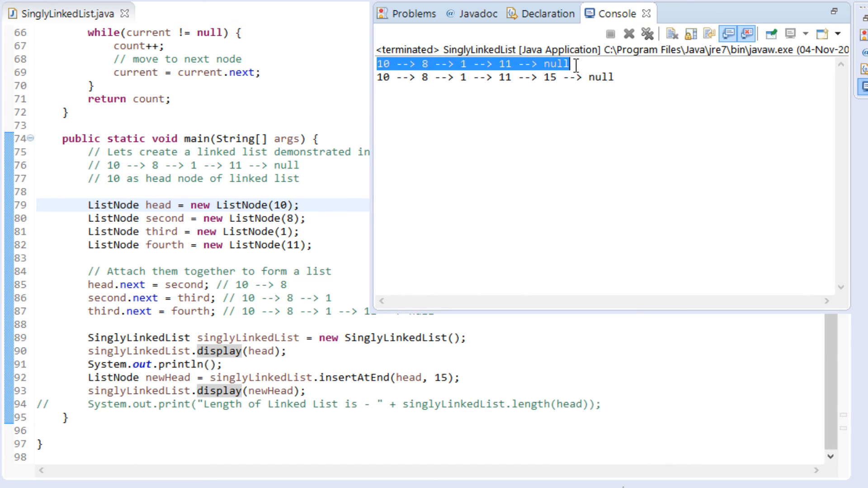
mouse_move(544, 91)
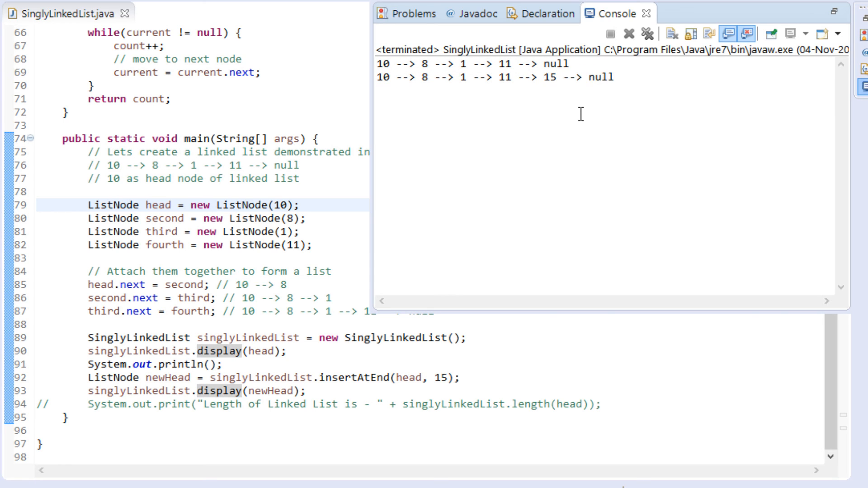
mouse_move(330, 188)
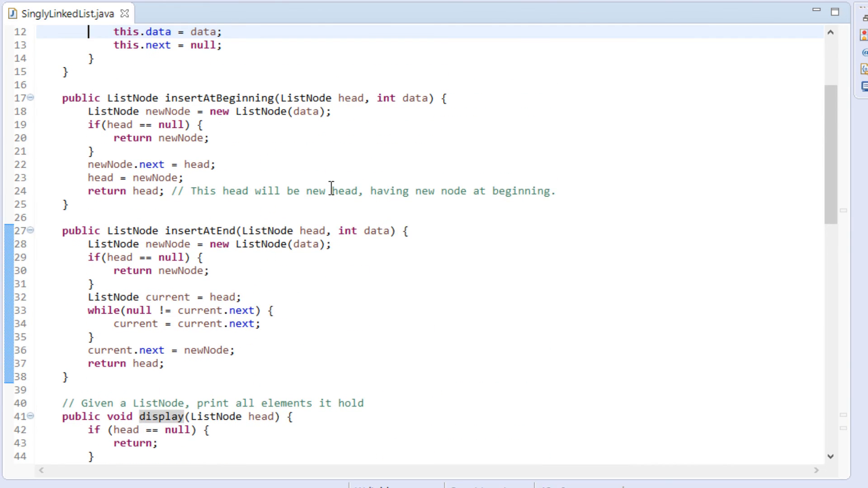
Highlight the finished insertAtEnd method name in the editor, then clear the selection
double_click(194, 271)
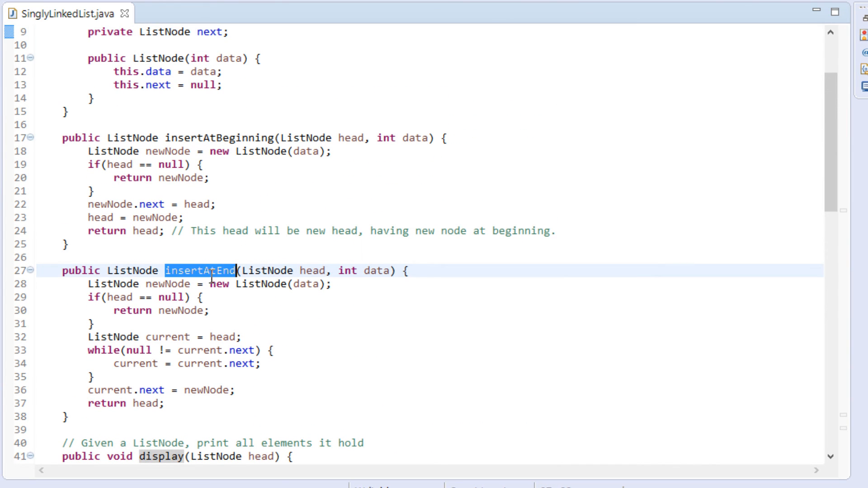
left_click(343, 363)
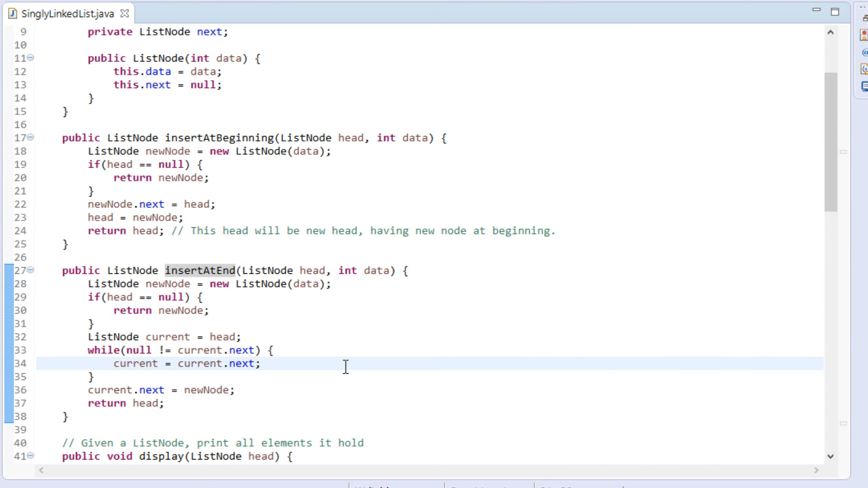